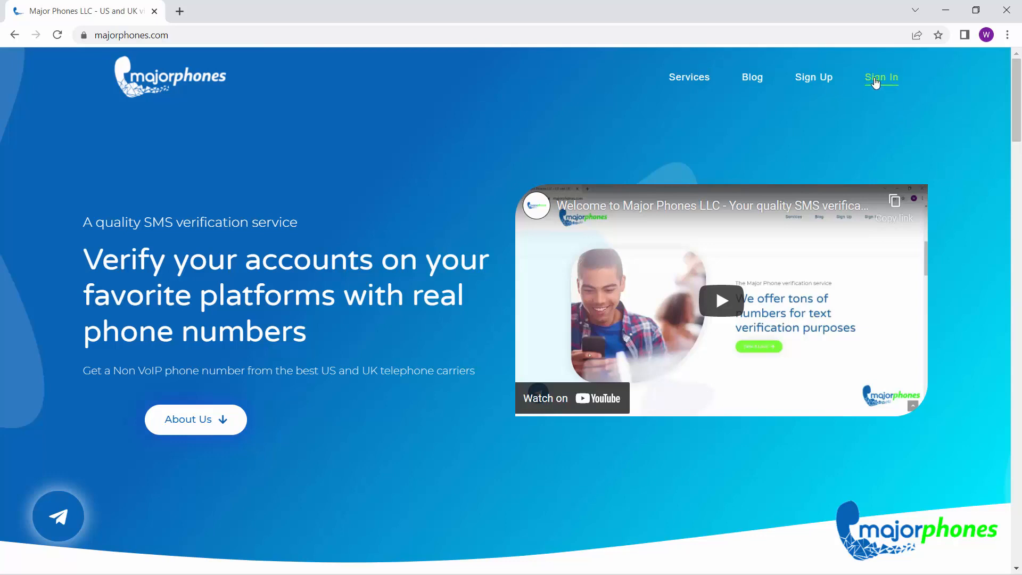
# Step: Go to the MajorPhones sign-in page and enter the login email (…mail.com) and password
pyautogui.click(880, 76)
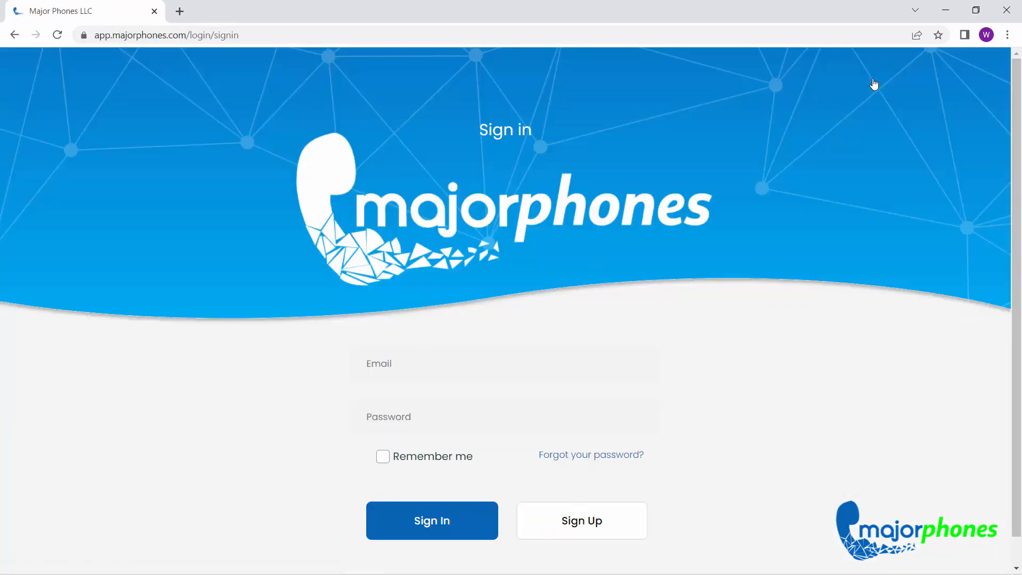
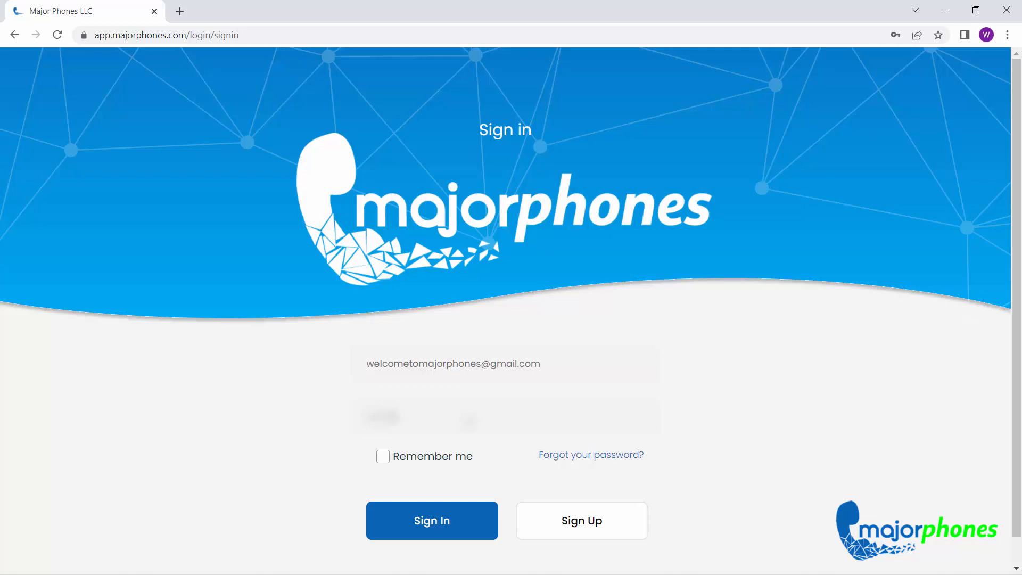
# Step: Sign in to the dashboard and choose United States as the number country
pyautogui.click(432, 520)
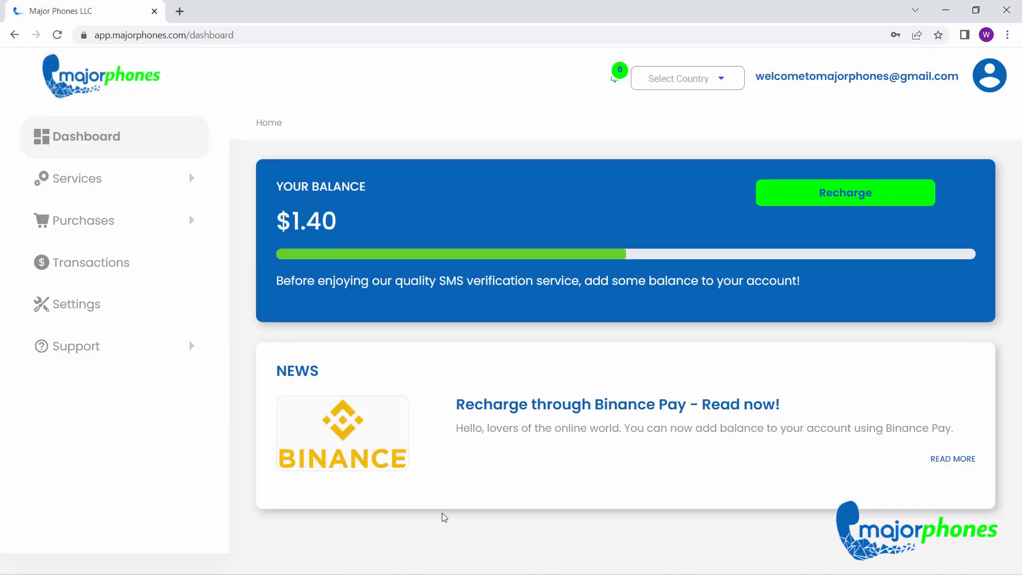
pyautogui.click(686, 78)
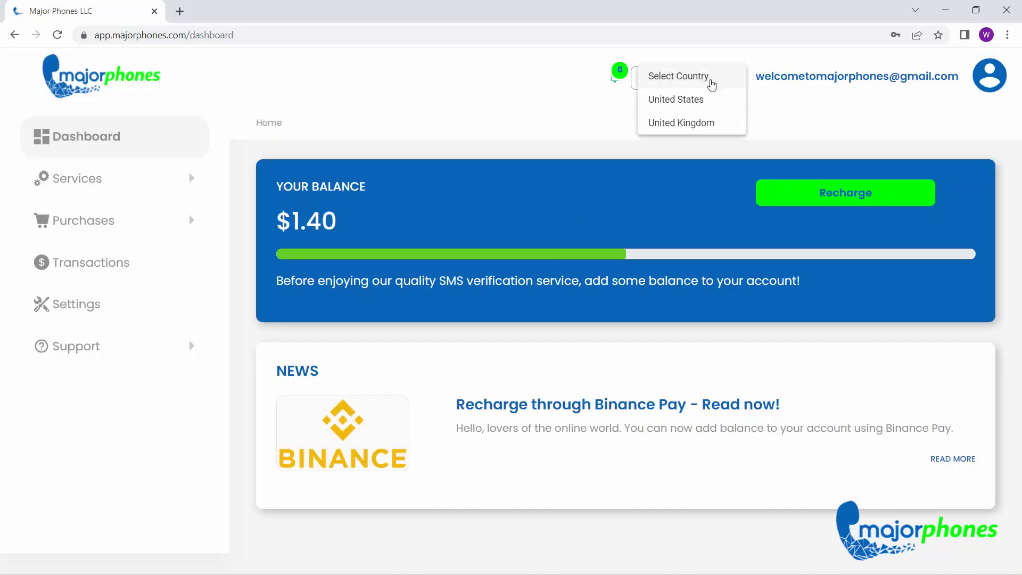
pyautogui.click(676, 99)
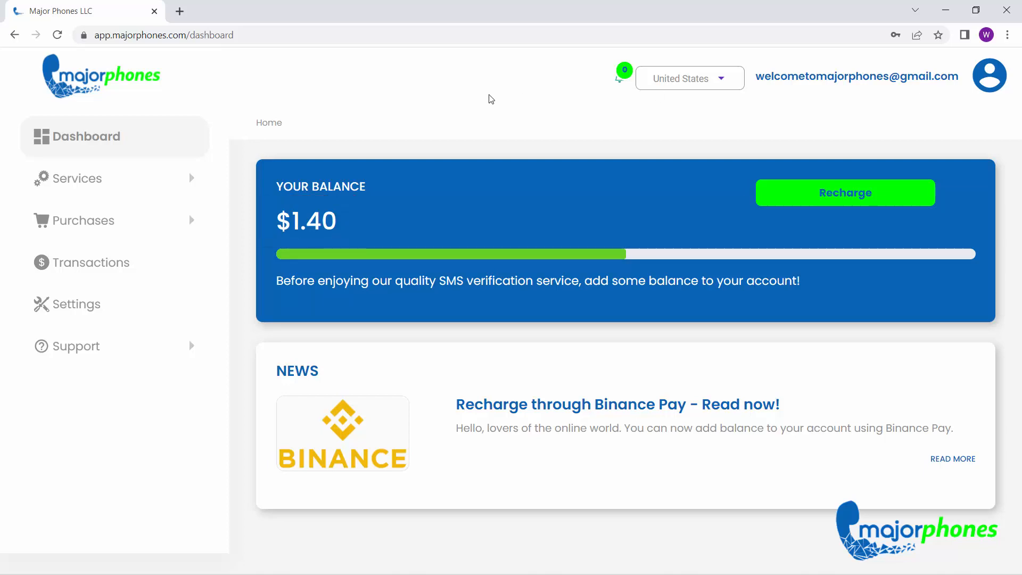
# Step: Filter the Services short-term numbers catalogue with the search term 'amazon'
pyautogui.click(78, 178)
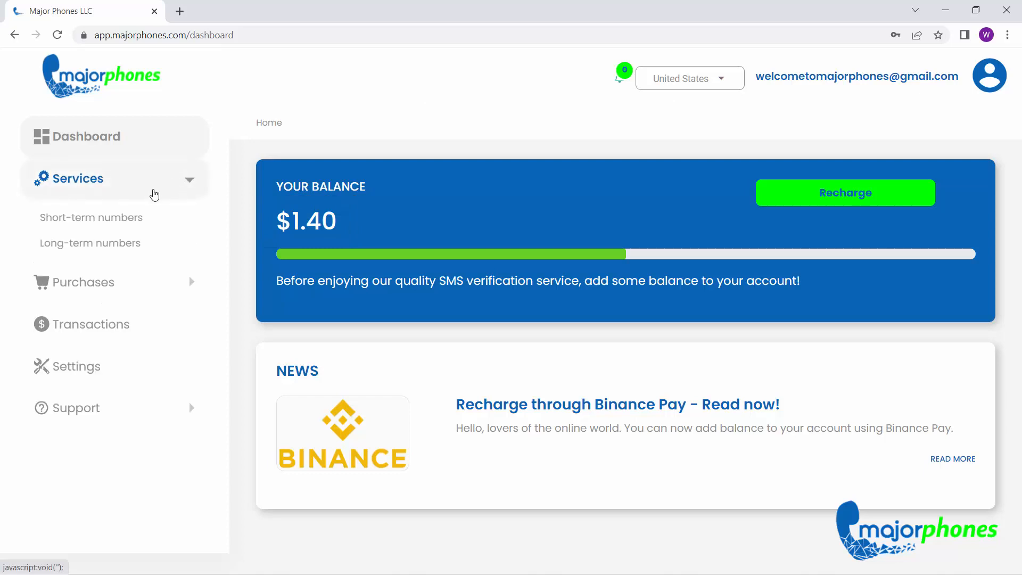
pyautogui.click(90, 217)
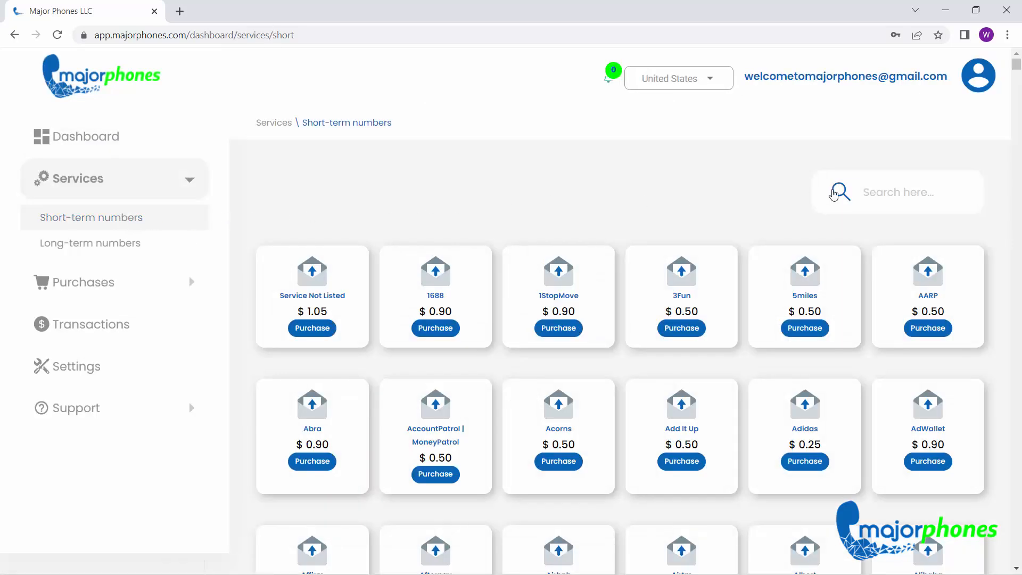
pyautogui.write('amazon')
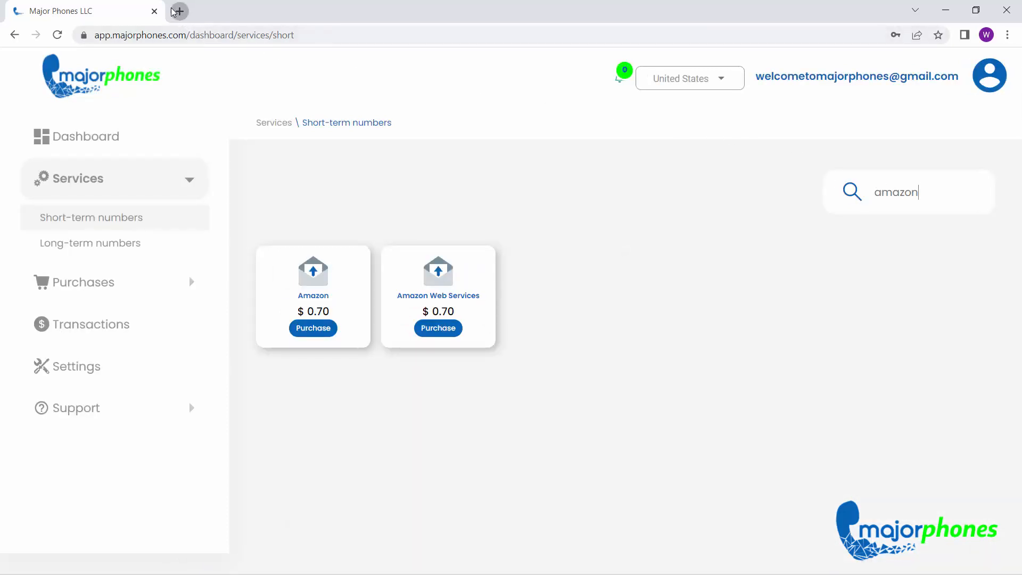
pyautogui.click(177, 11)
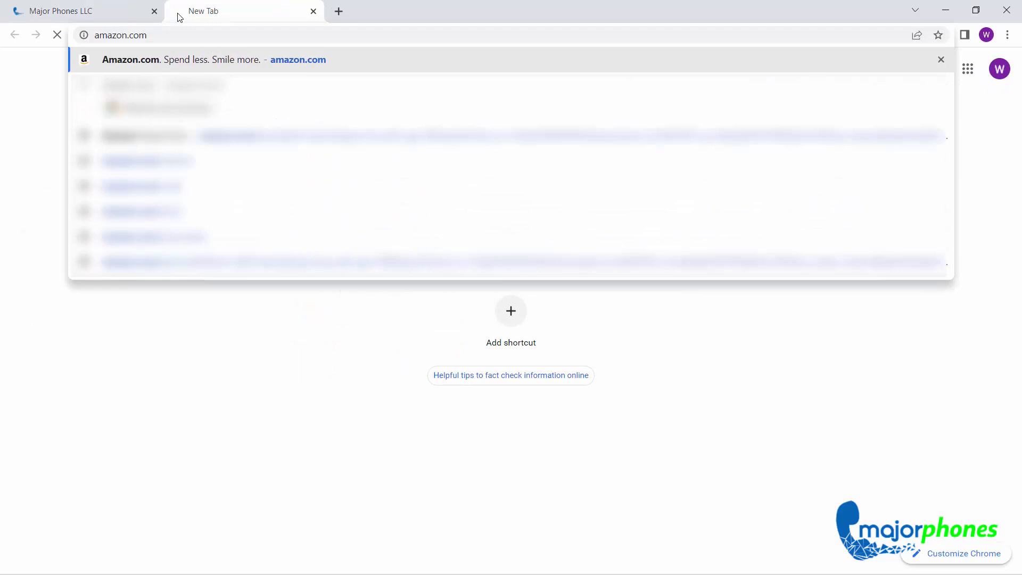
pyautogui.click(298, 59)
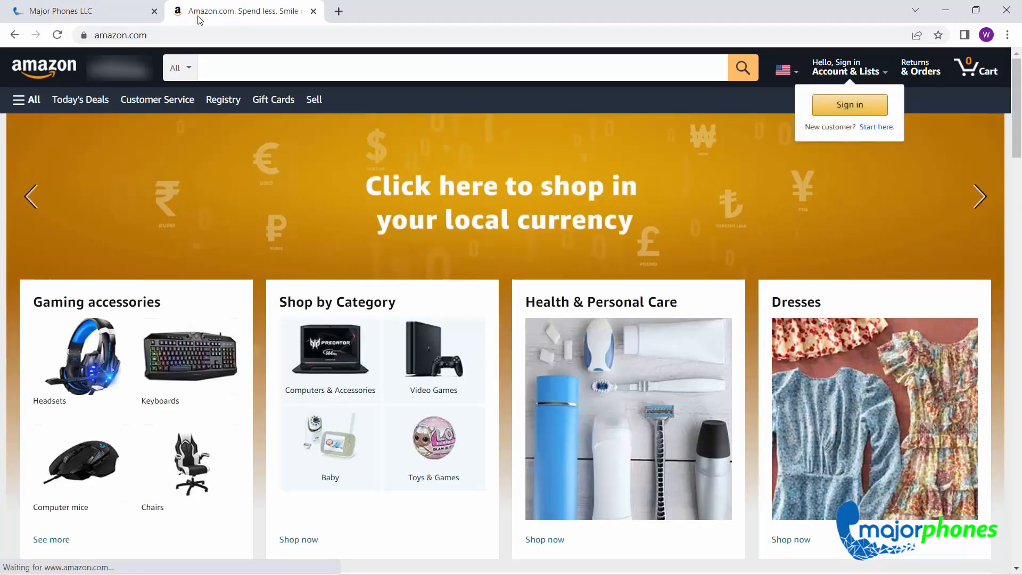
pyautogui.moveTo(877, 127)
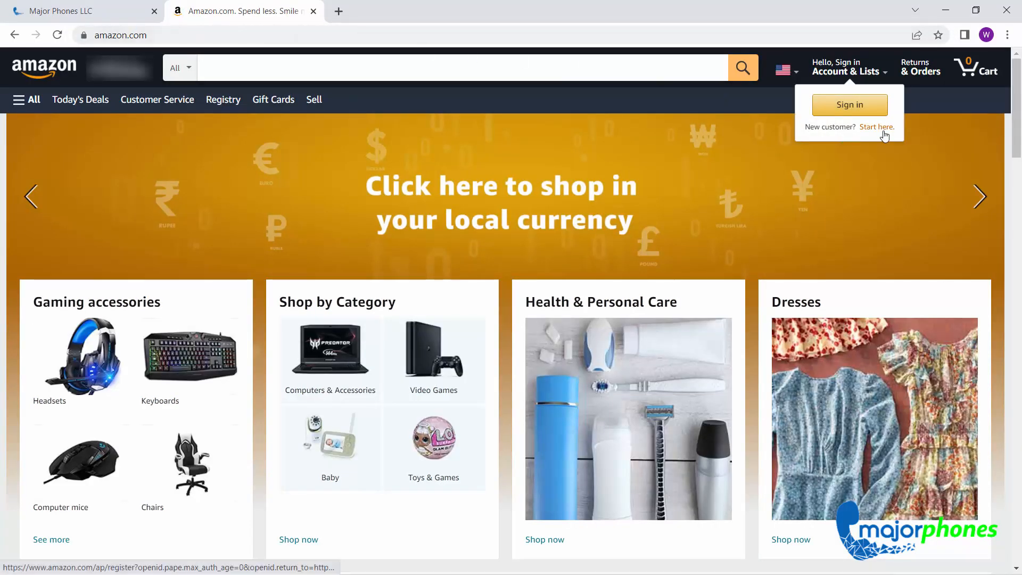
pyautogui.click(877, 127)
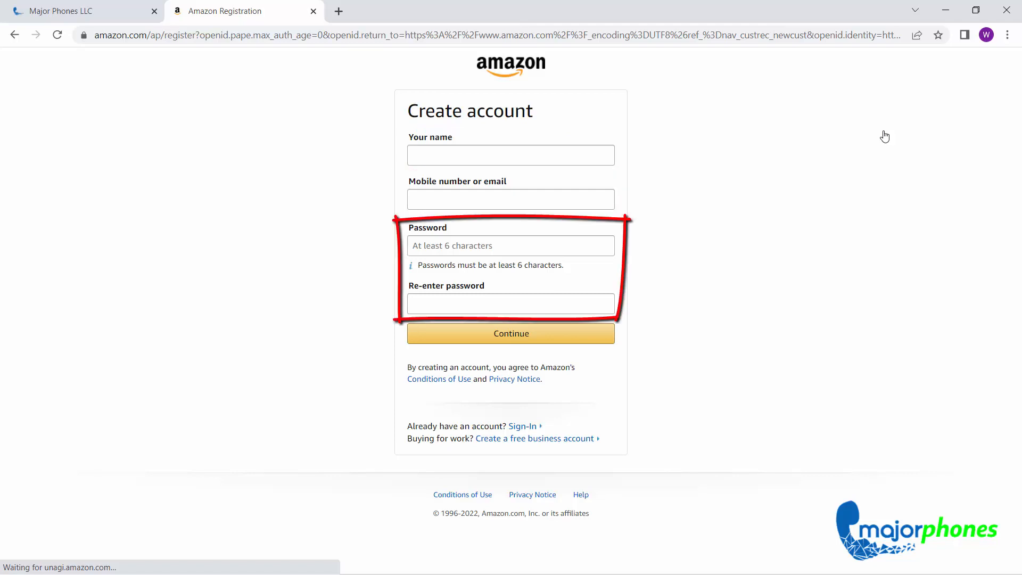
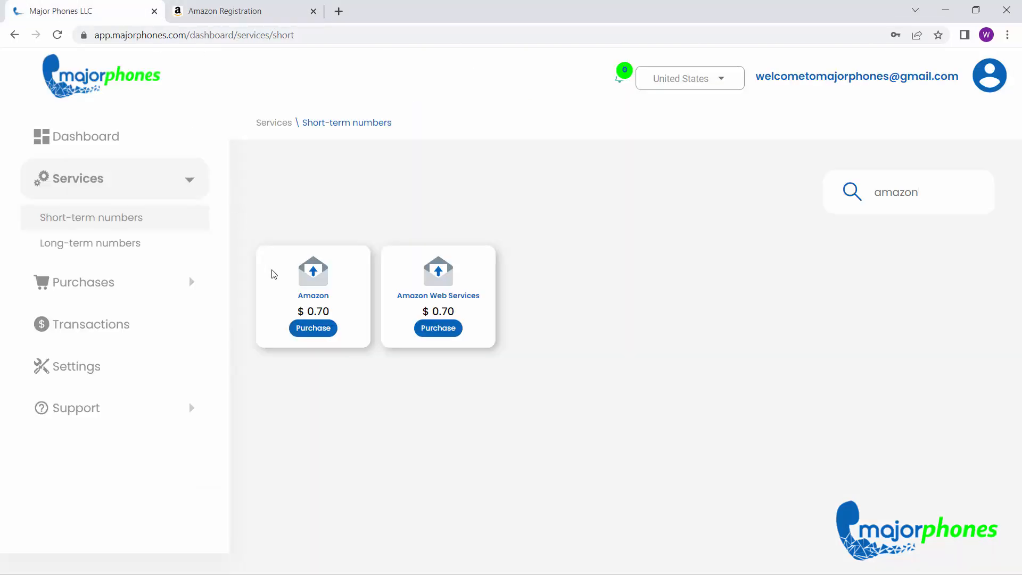
pyautogui.click(313, 328)
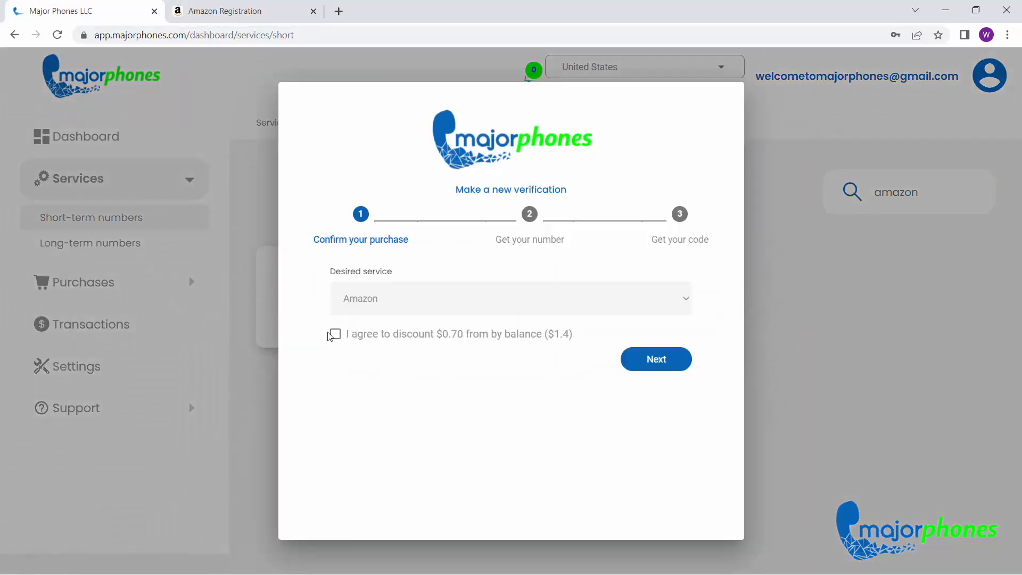
pyautogui.click(334, 333)
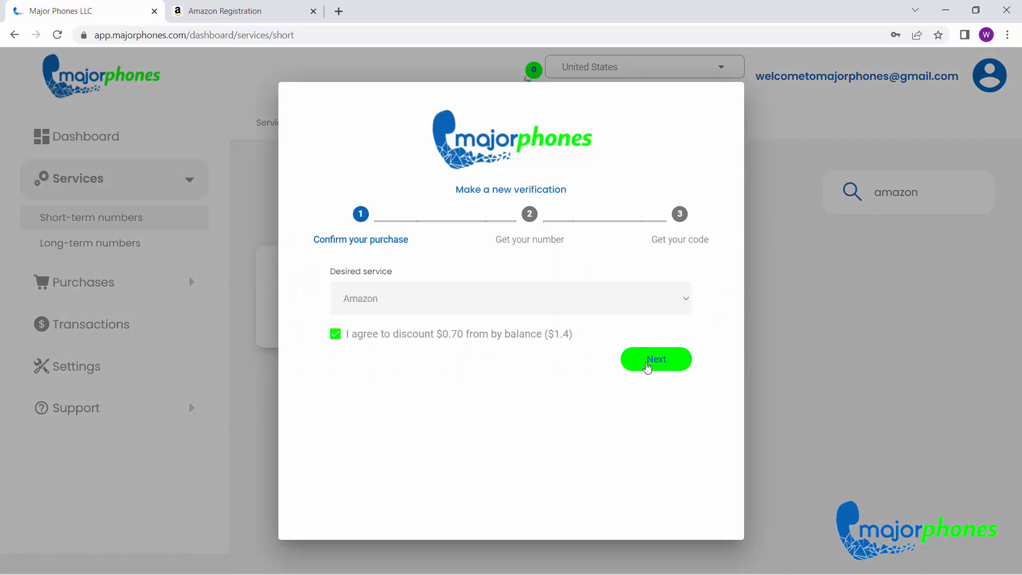
pyautogui.click(656, 359)
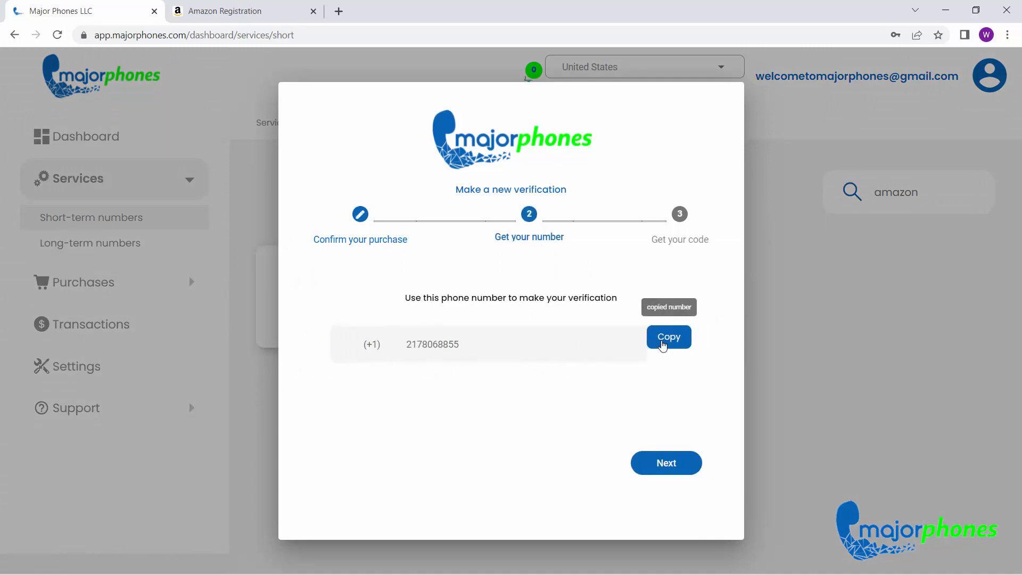
pyautogui.click(225, 11)
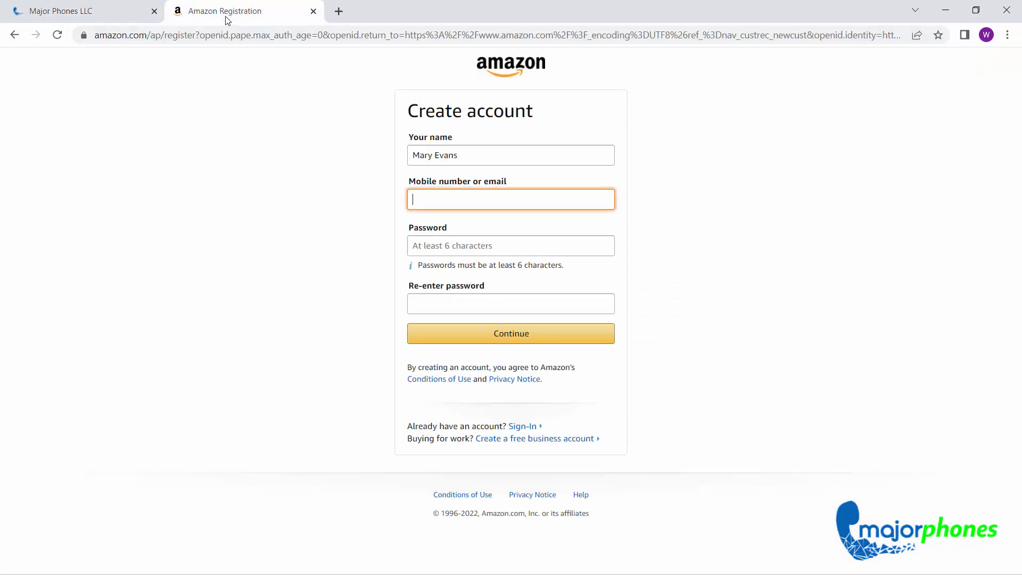
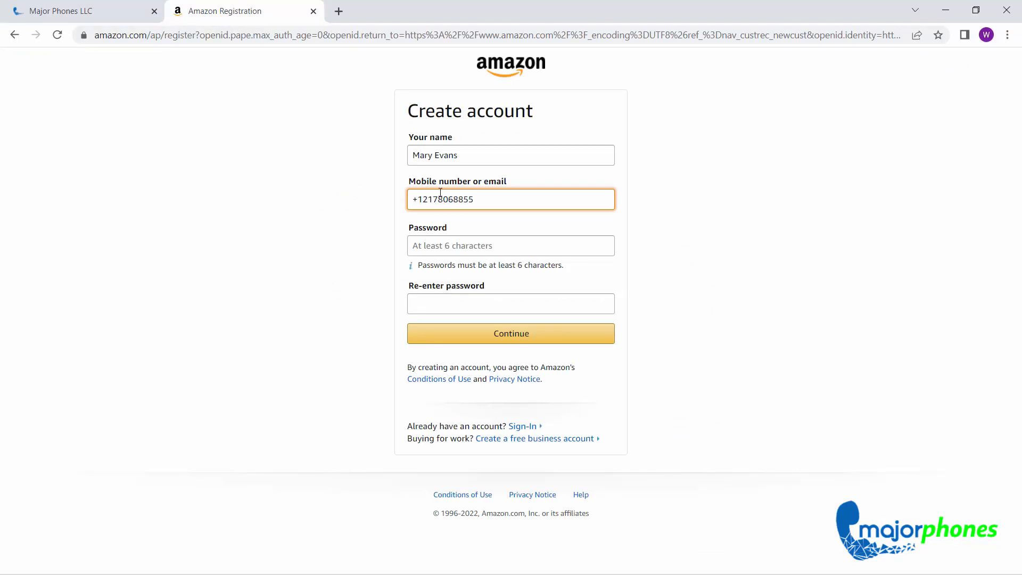
pyautogui.click(510, 246)
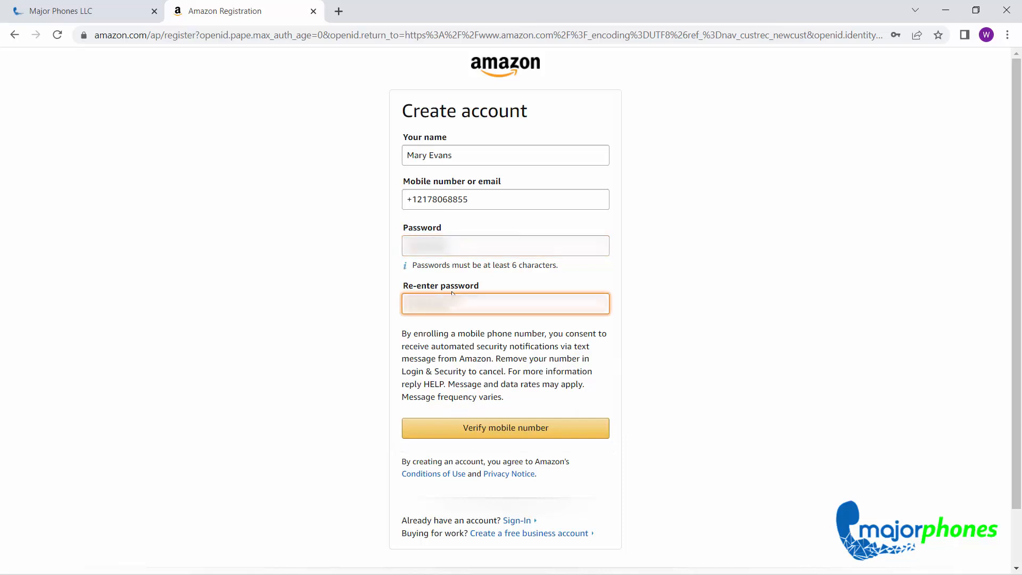
pyautogui.click(505, 427)
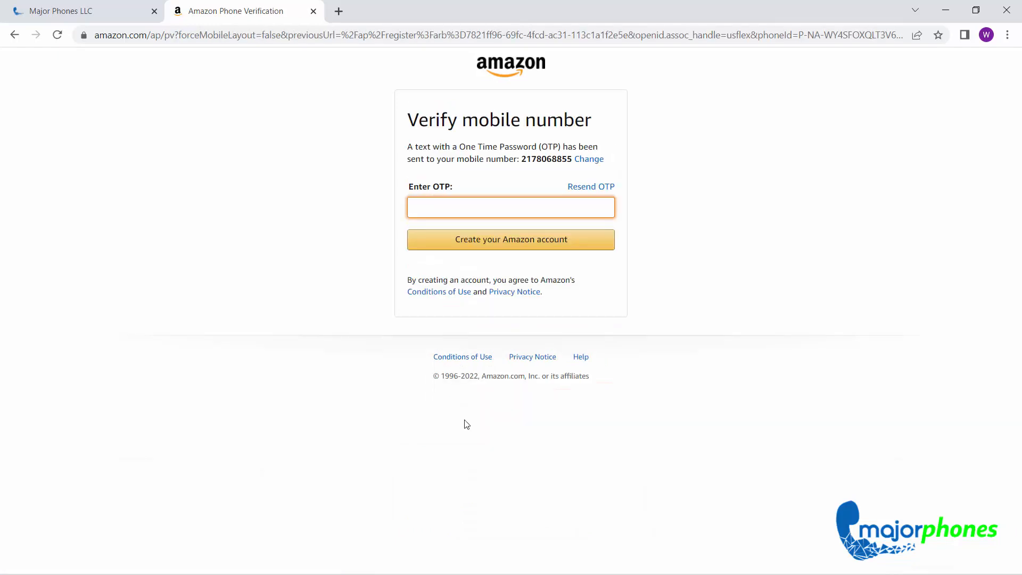
pyautogui.click(78, 12)
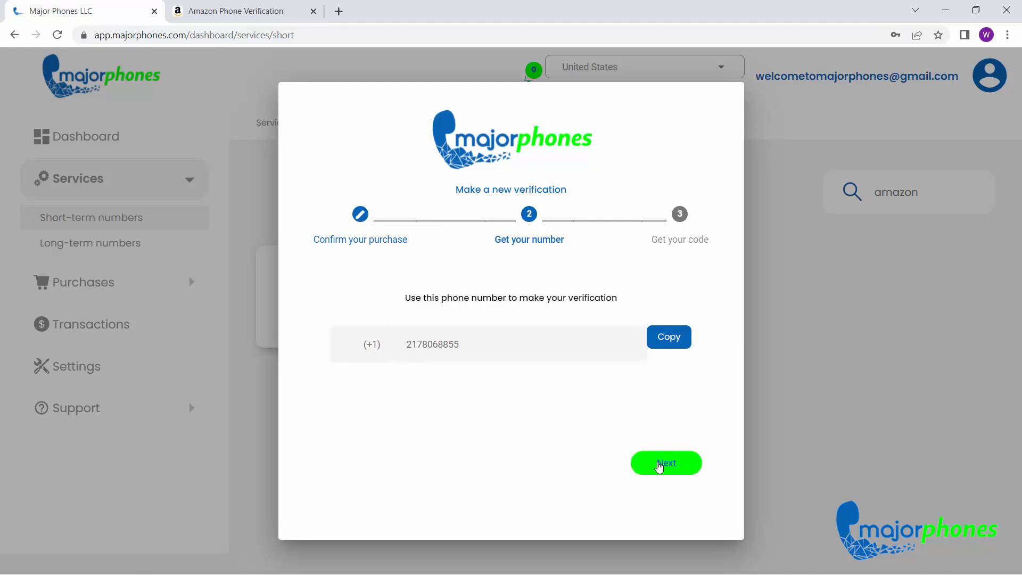
pyautogui.click(666, 463)
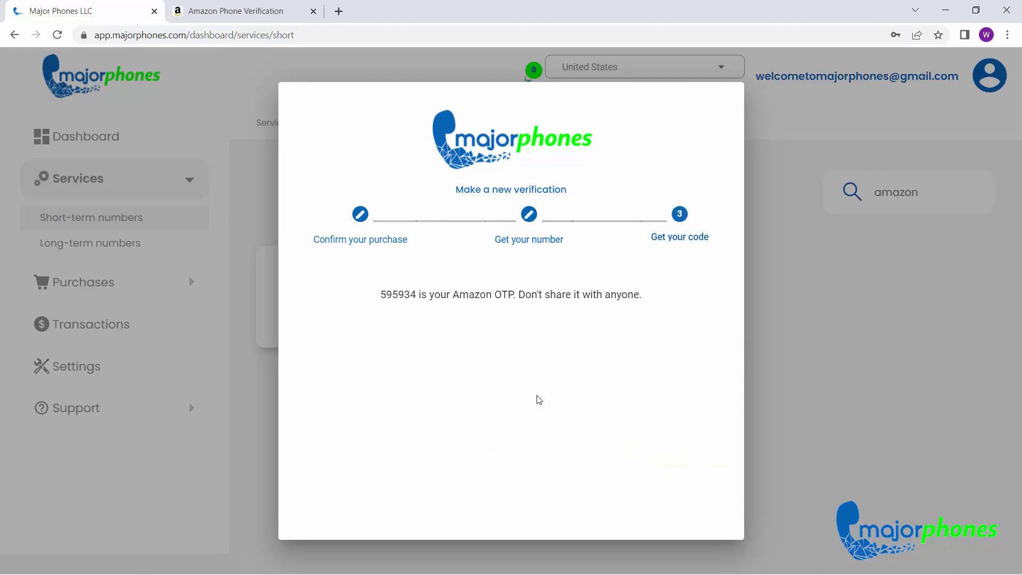
pyautogui.doubleClick(397, 294)
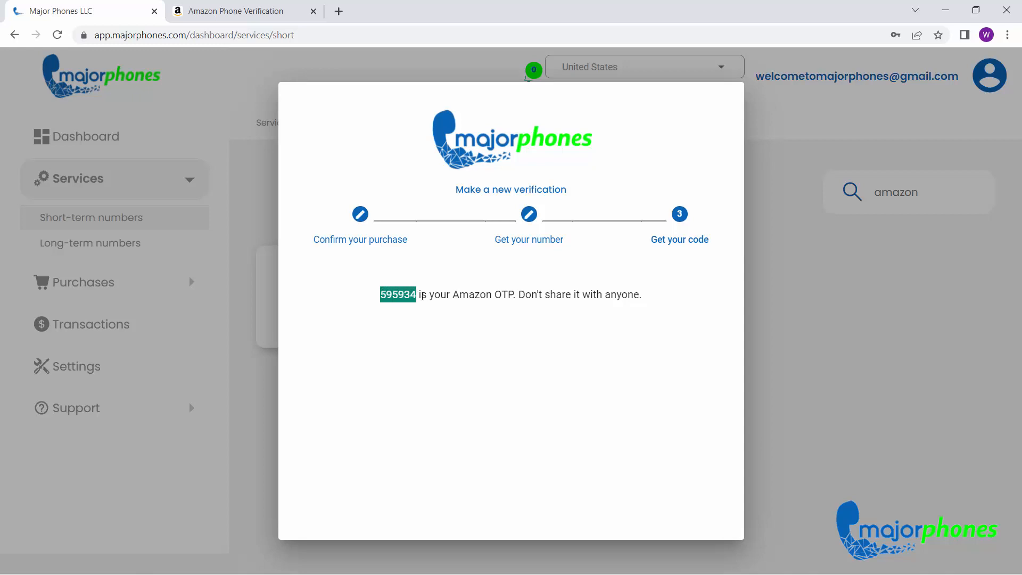
pyautogui.click(234, 11)
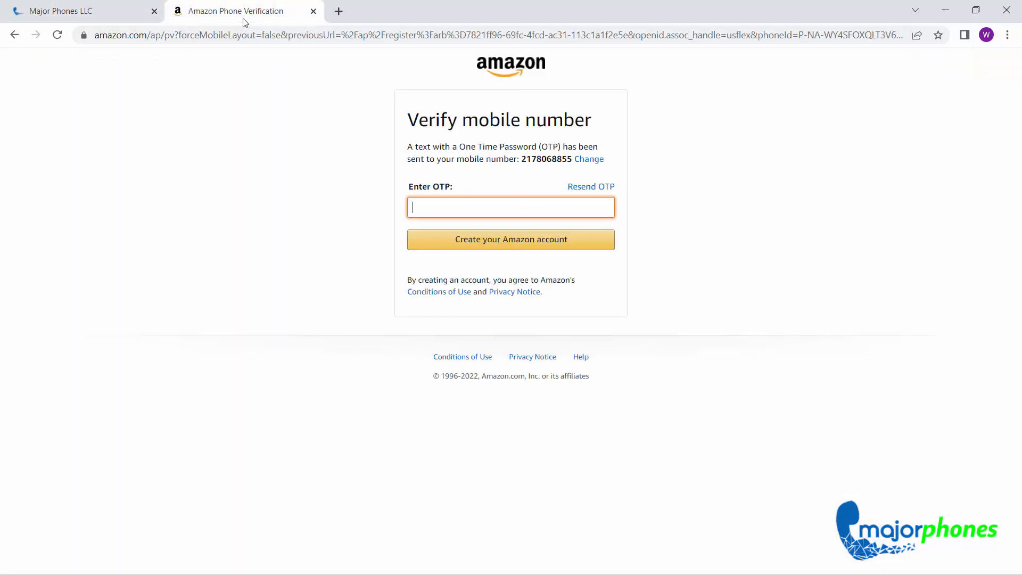
pyautogui.click(511, 239)
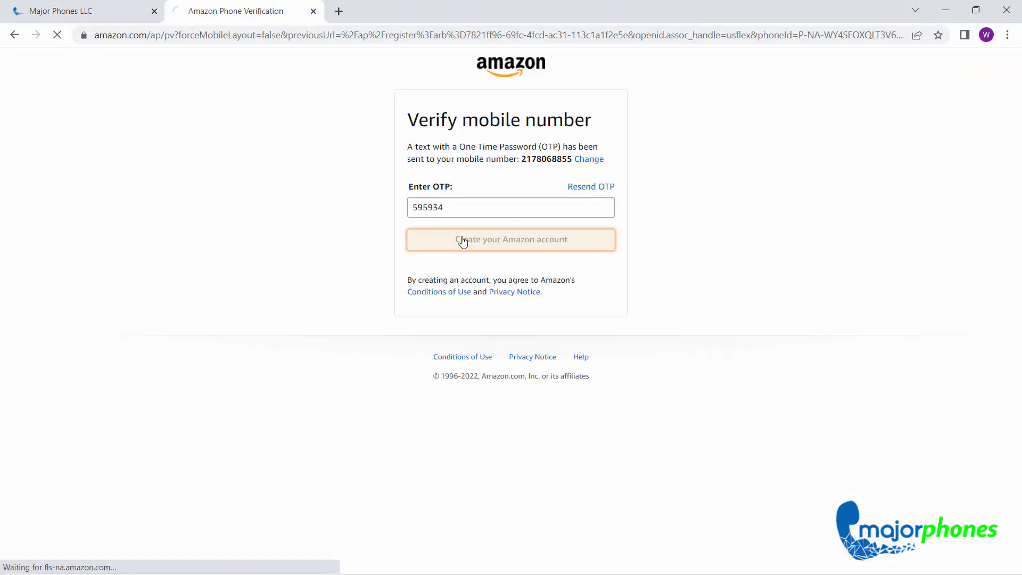
pyautogui.click(511, 239)
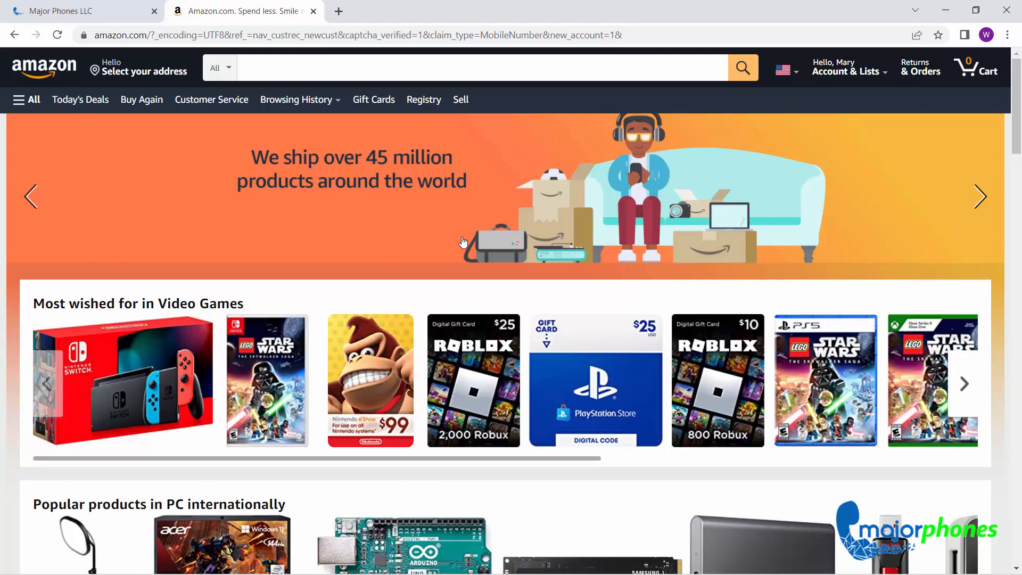
pyautogui.click(78, 12)
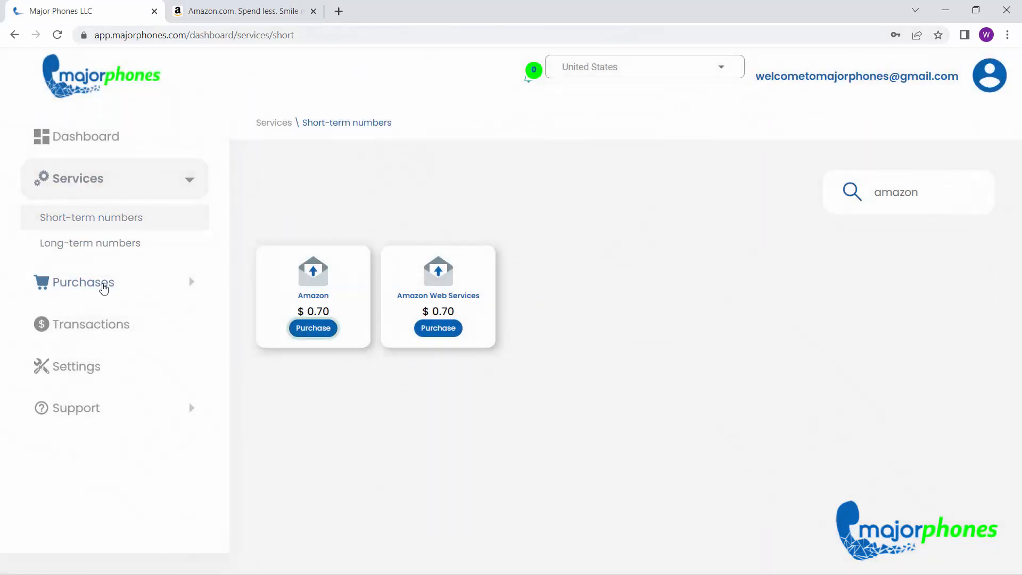
pyautogui.click(84, 285)
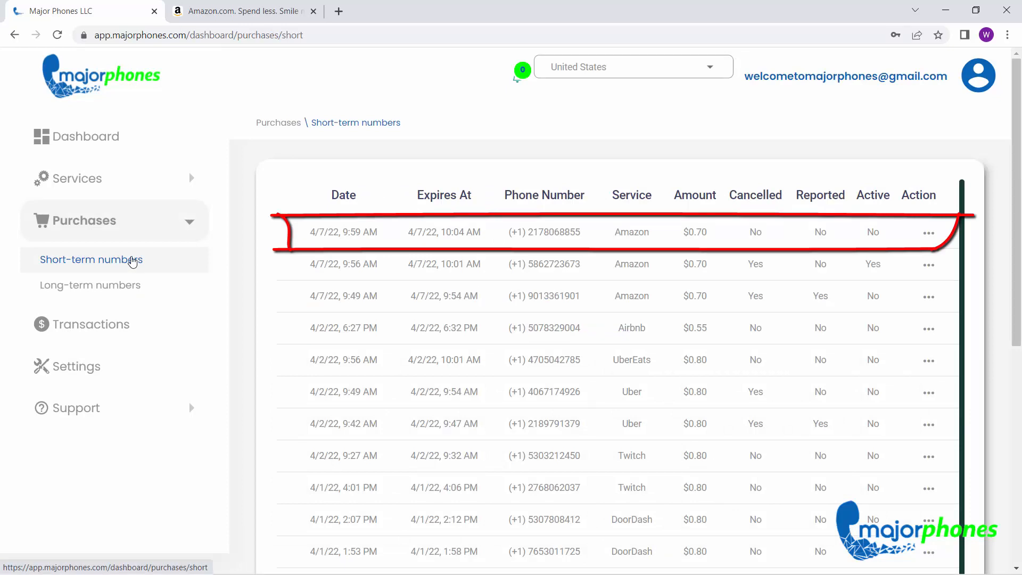
pyautogui.click(86, 136)
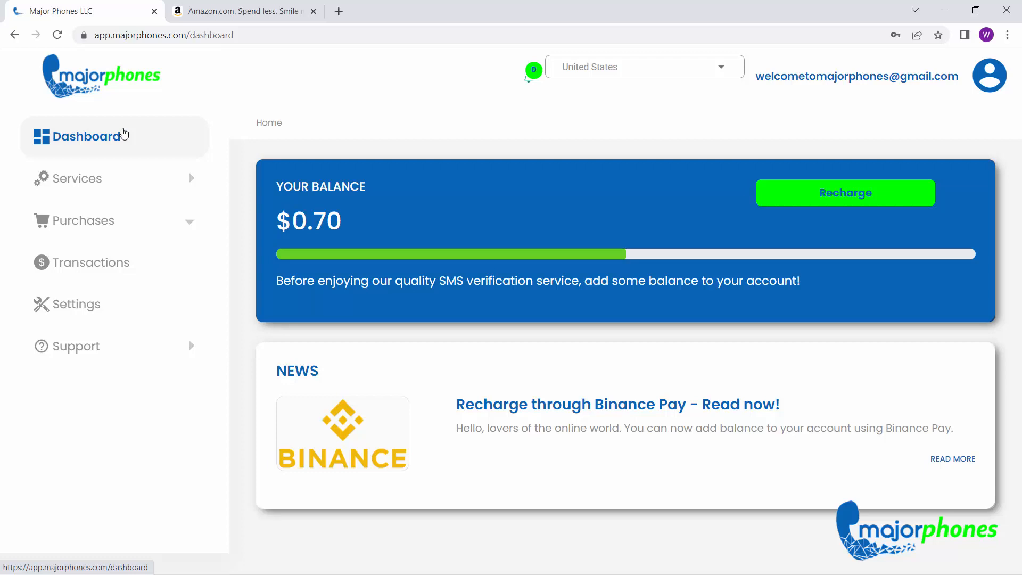
# Step: Sign out of MajorPhones using the profile menu at the top right
pyautogui.click(989, 75)
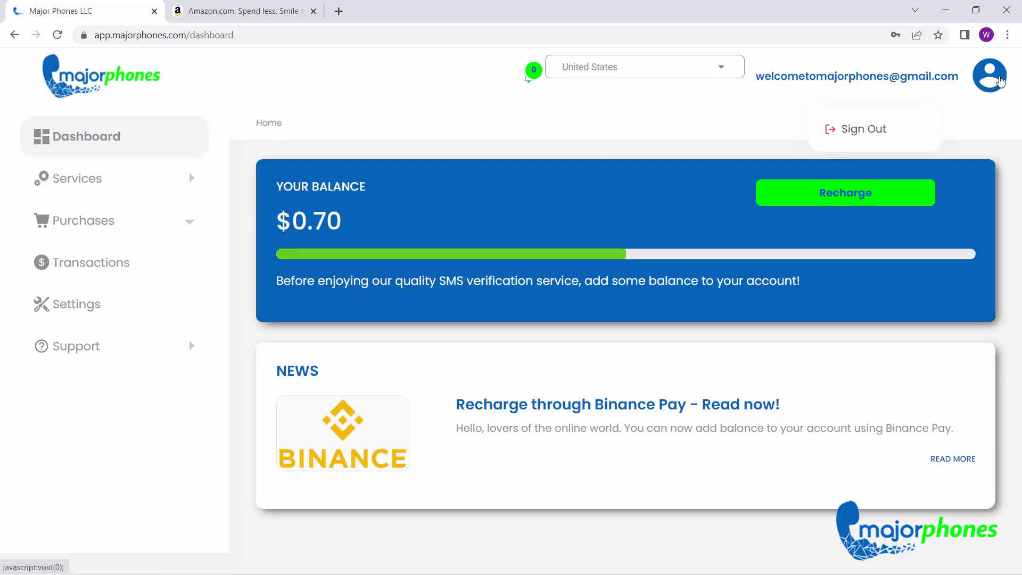
pyautogui.click(862, 129)
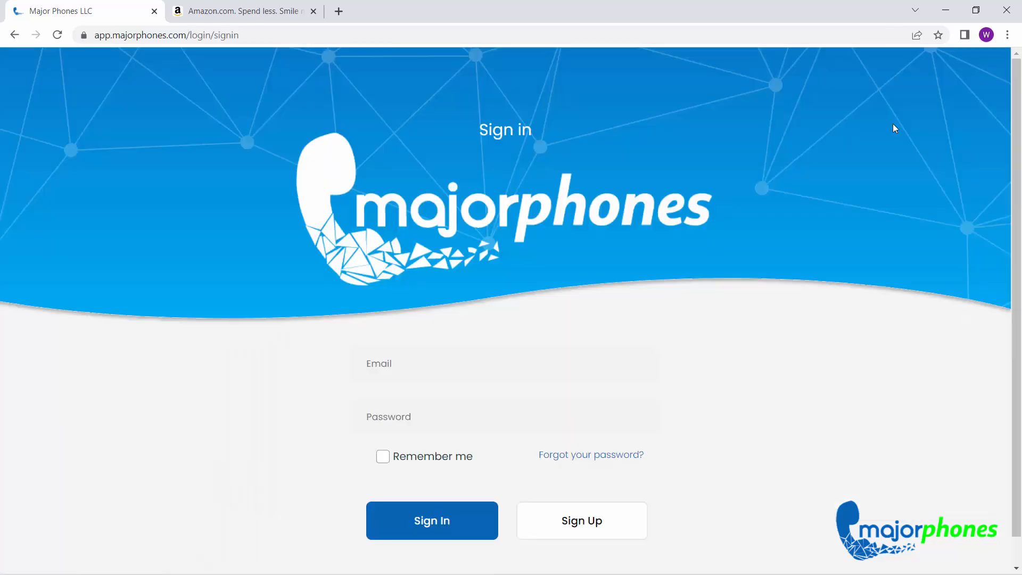